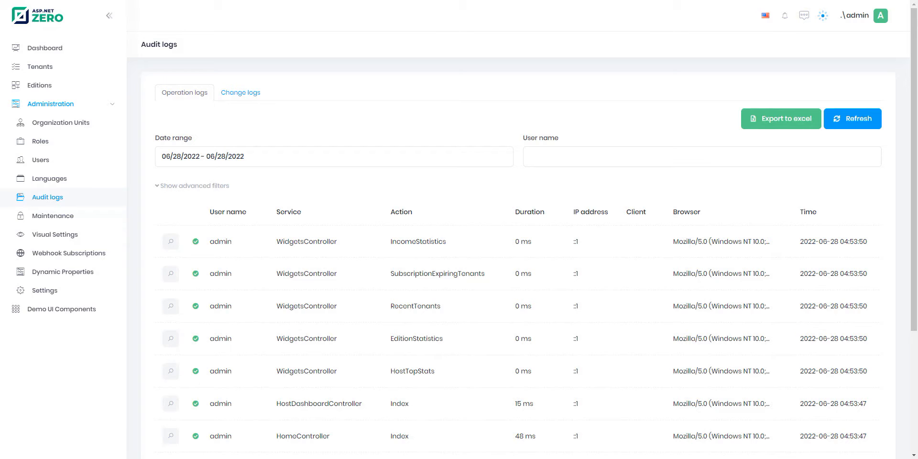
- Log in to ASP.NET Zero as admin using the prefilled credentials
{"action": "scroll", "scroll_direction": "down", "scroll_amount": 3}
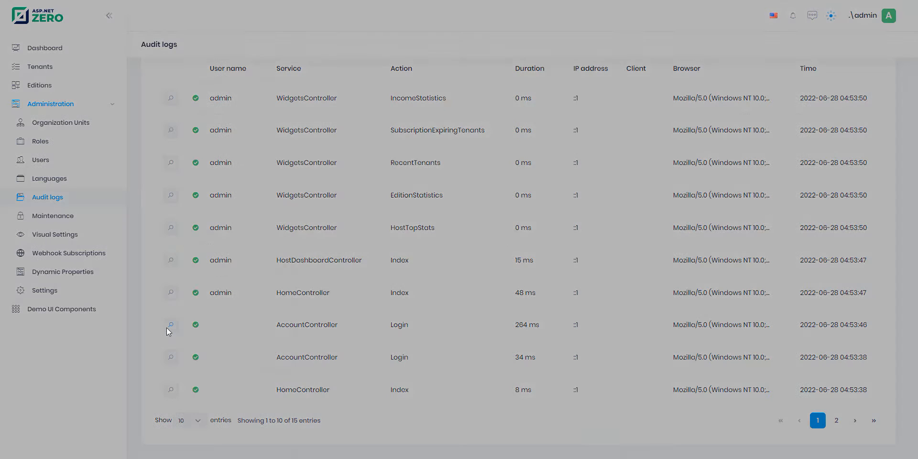
{"action": "left_click", "coordinate": [171, 324]}
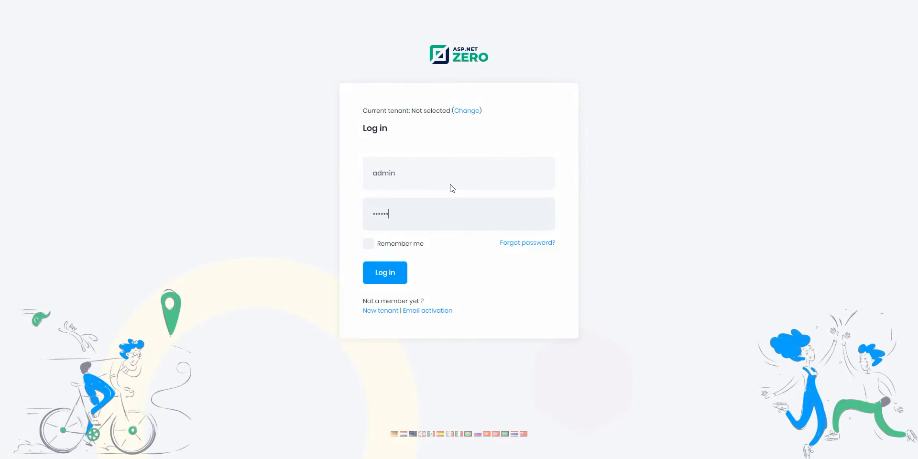
{"action": "left_click", "coordinate": [385, 273]}
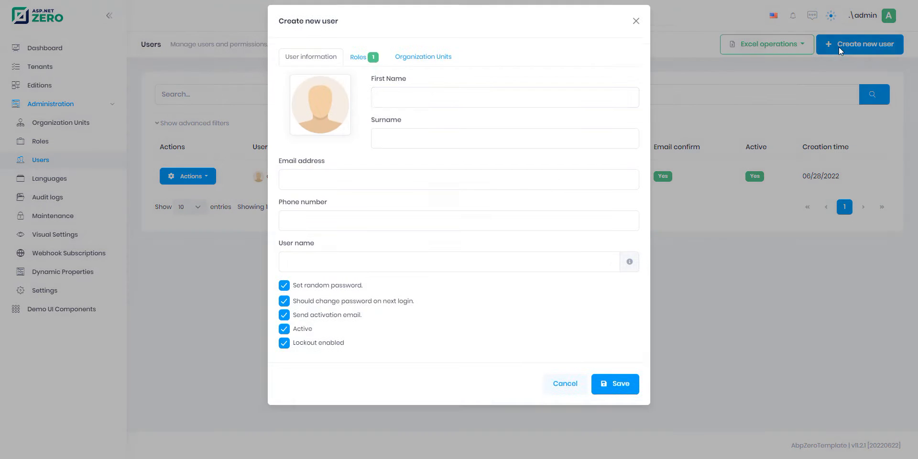
- Create and save a test user, then save its updated permissions
{"action": "type", "text": "user"}
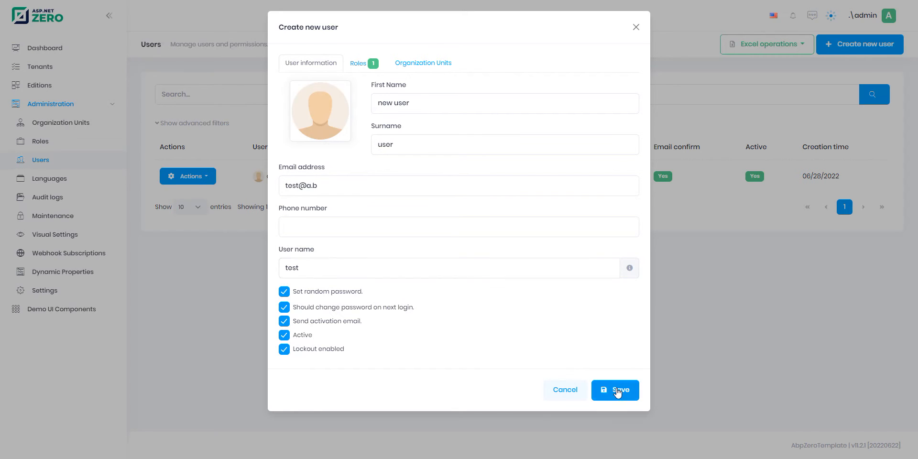
{"action": "left_click", "coordinate": [615, 390]}
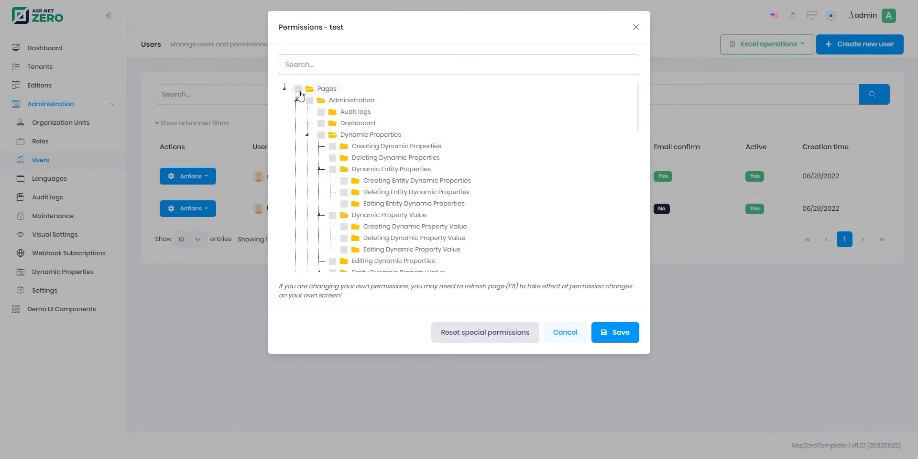
{"action": "left_click", "coordinate": [615, 332]}
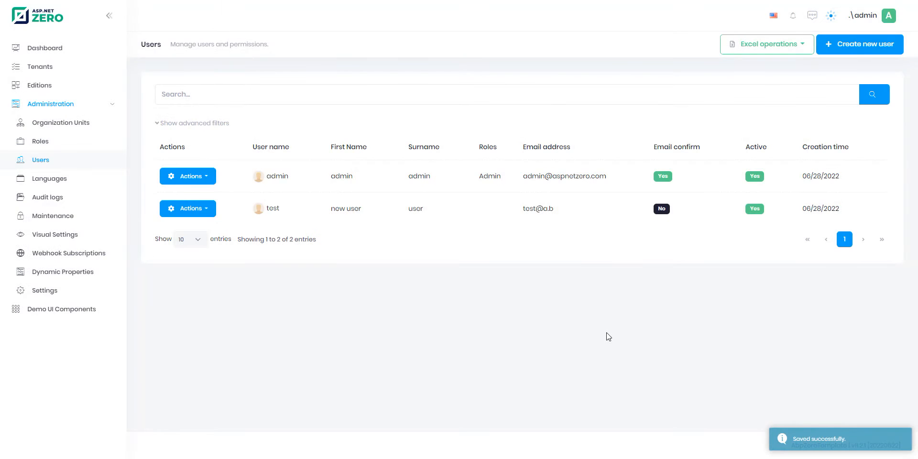
- Delete the test user and bring up the audit logs listing the operations
{"action": "left_click", "coordinate": [188, 208]}
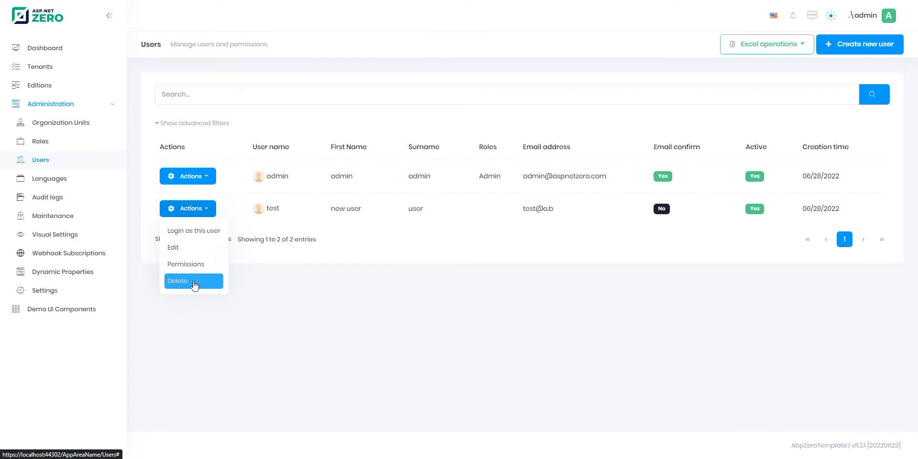
{"action": "left_click", "coordinate": [177, 281]}
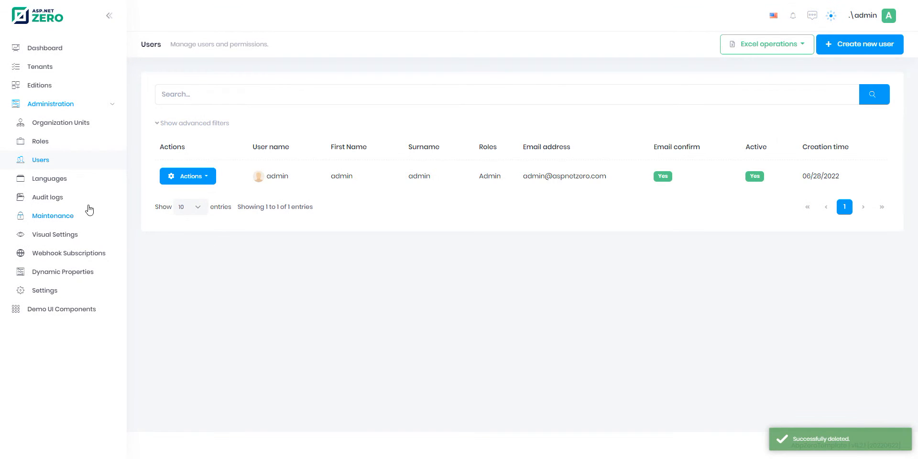
{"action": "left_click", "coordinate": [47, 197]}
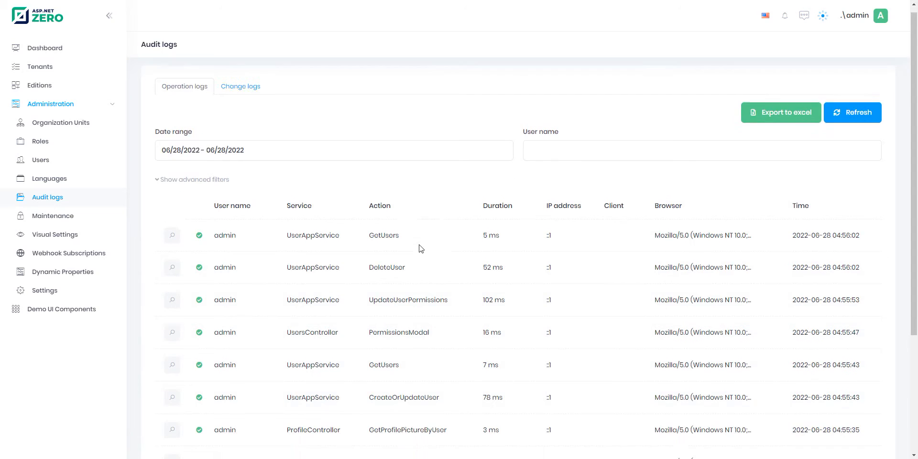
{"action": "scroll", "scroll_direction": "down", "scroll_amount": 3}
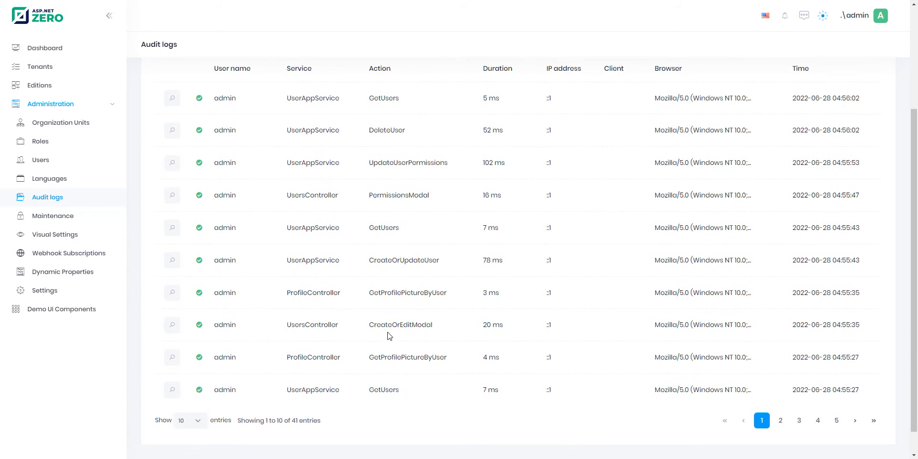
{"action": "mouse_move", "coordinate": [242, 265]}
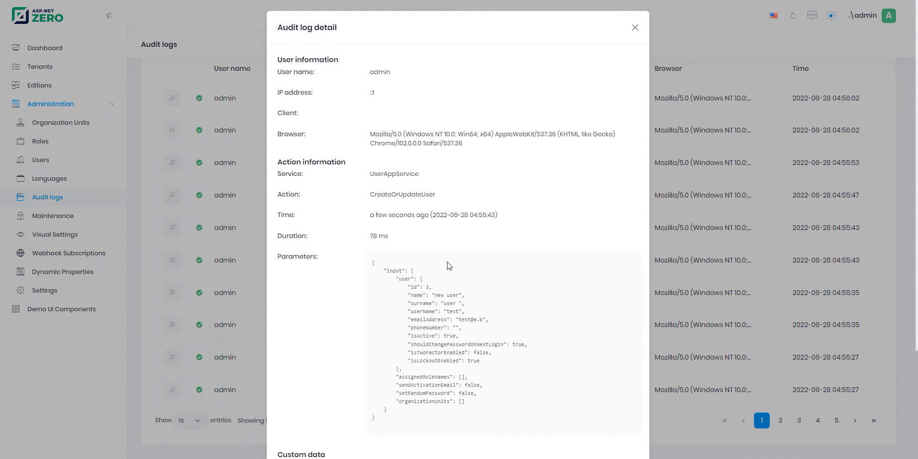
{"action": "mouse_move", "coordinate": [454, 371]}
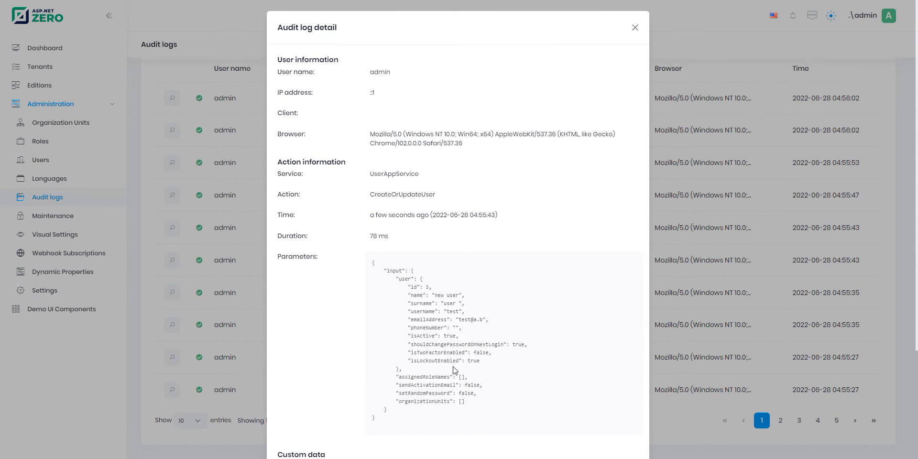
- Scroll through the CreateOrUpdateUser parameters, then close the detail dialog
{"action": "scroll", "scroll_direction": "down", "scroll_amount": 3}
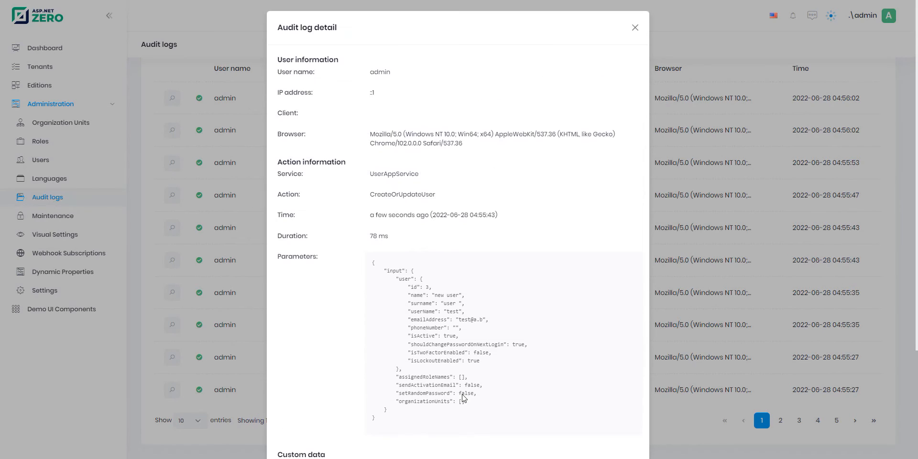
{"action": "left_click", "coordinate": [635, 27]}
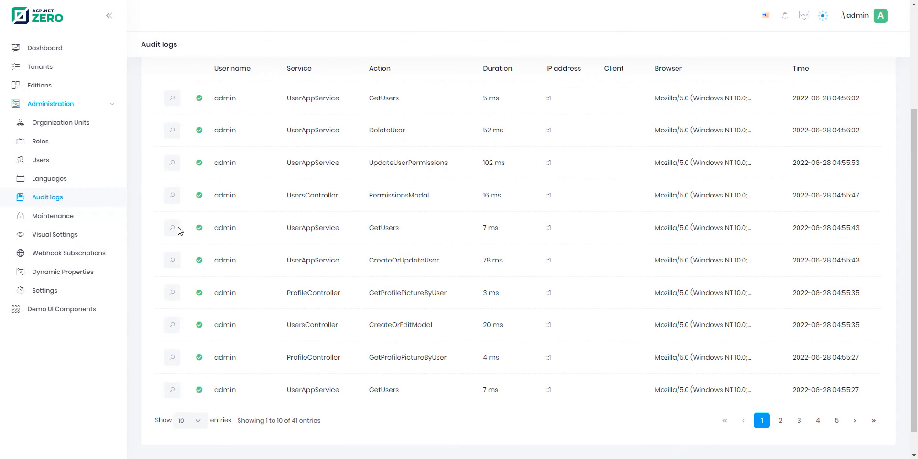
{"action": "left_click", "coordinate": [172, 195]}
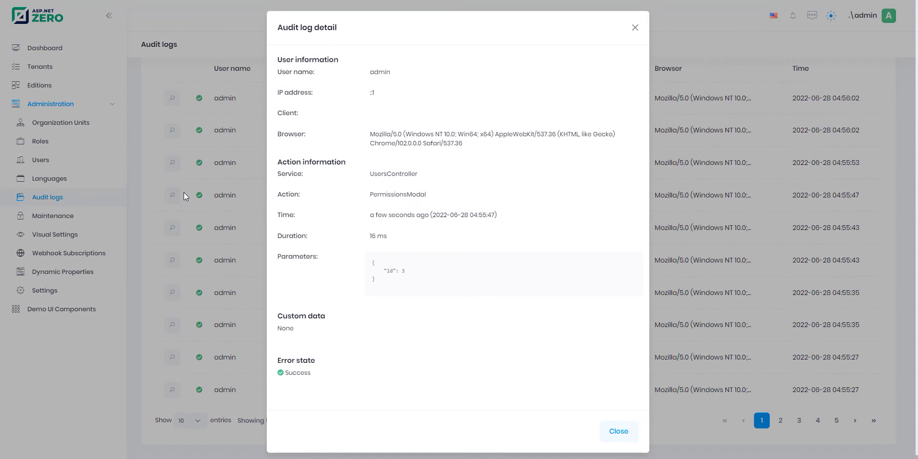
{"action": "left_click", "coordinate": [171, 163]}
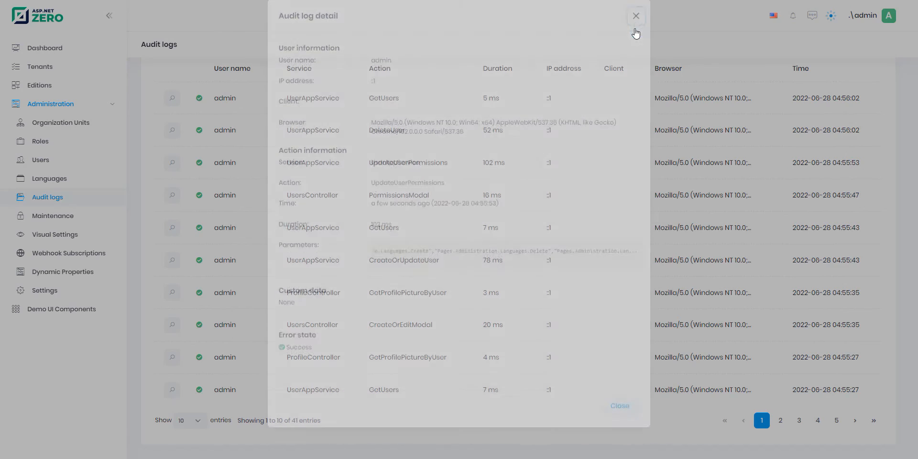
{"action": "left_click", "coordinate": [635, 16]}
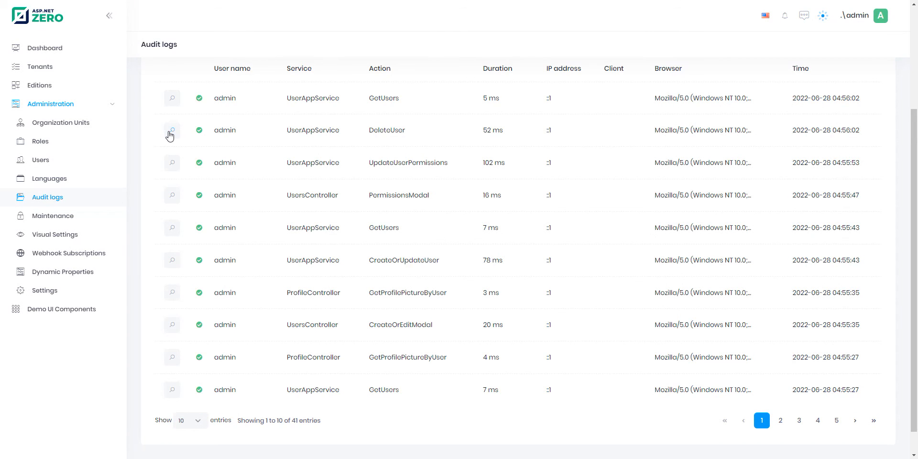
{"action": "left_click", "coordinate": [171, 130]}
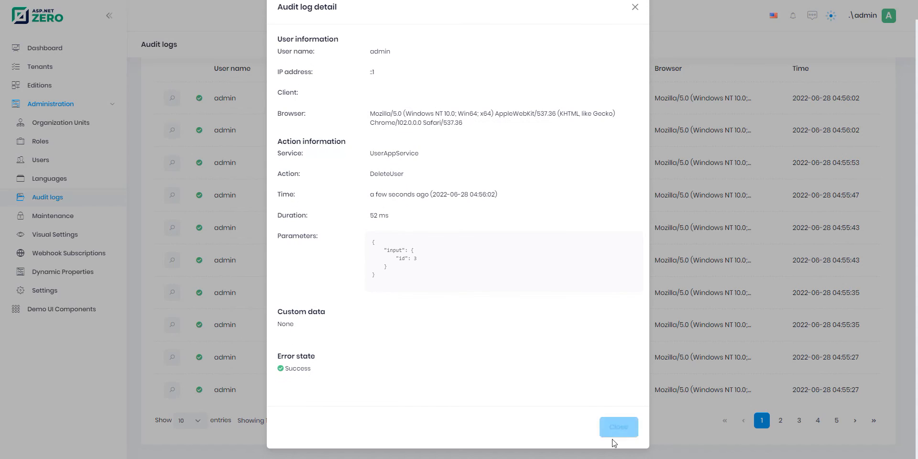
{"action": "left_click", "coordinate": [618, 427]}
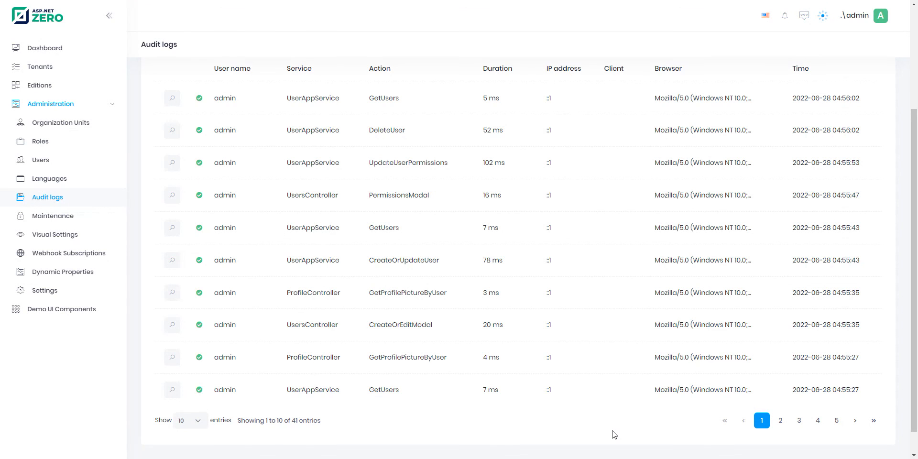